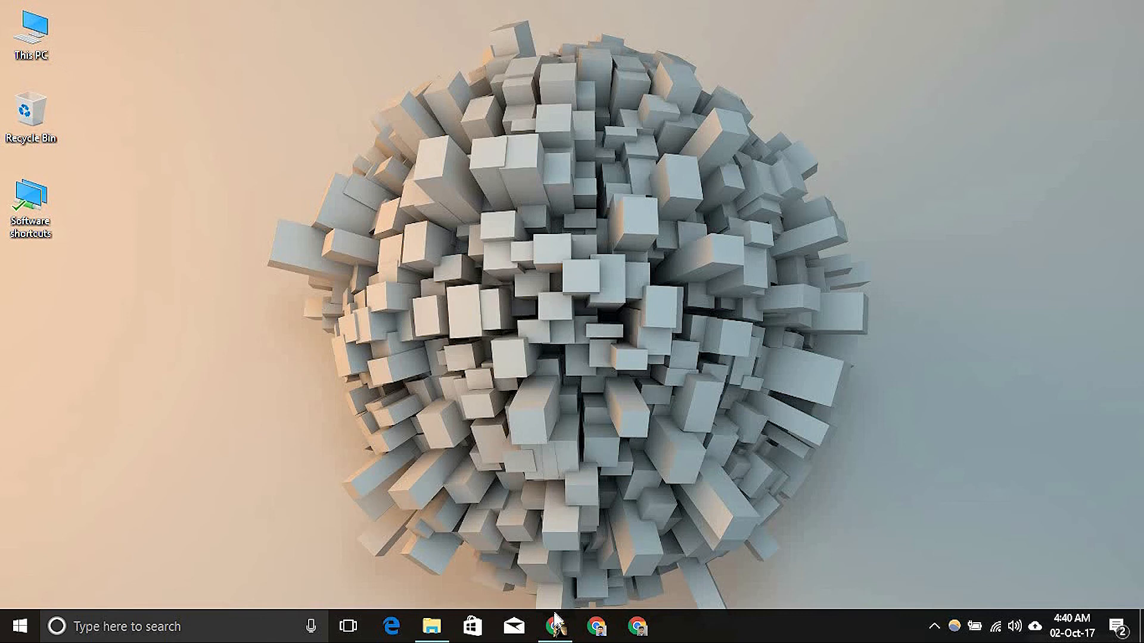
Launch Chrome and search Google for 'ansys student'.
click(555, 627)
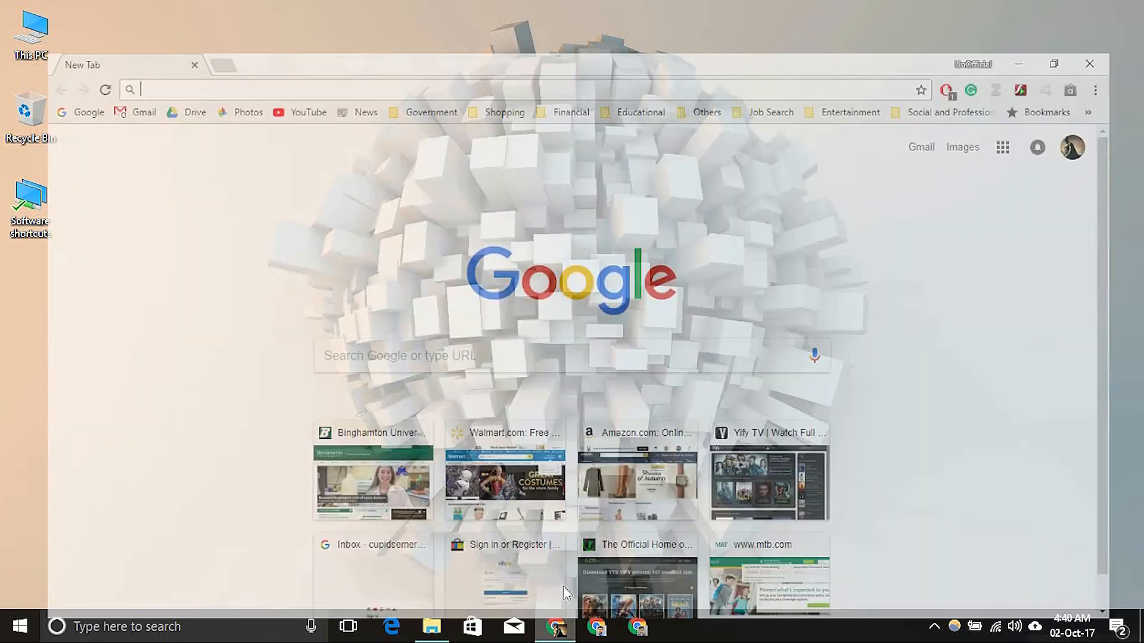
click(1053, 65)
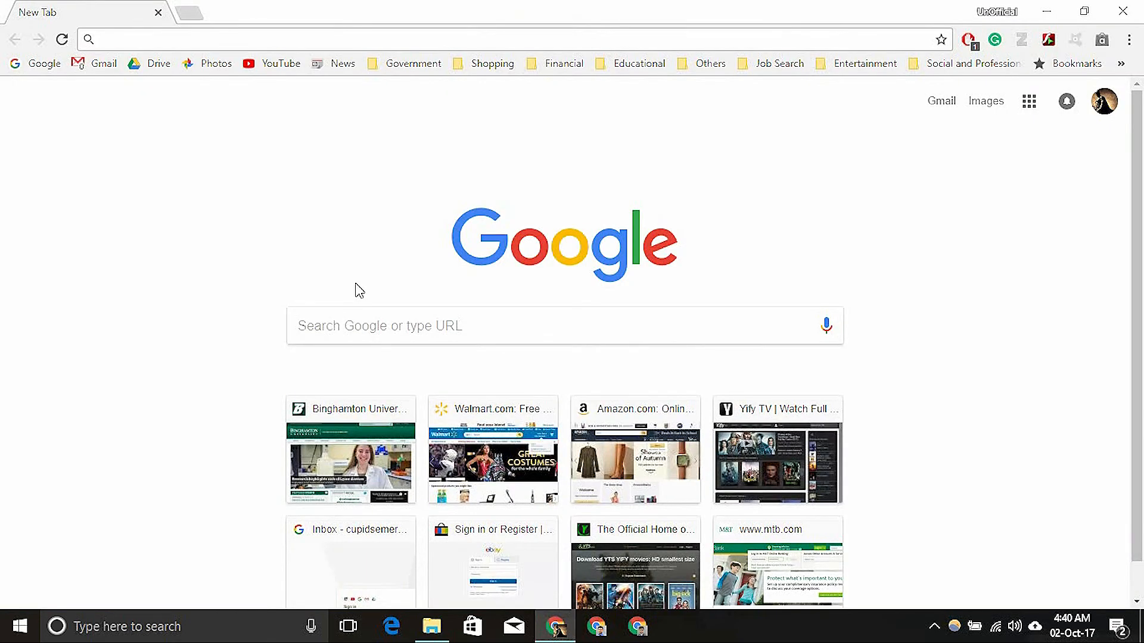
text(ansys student)
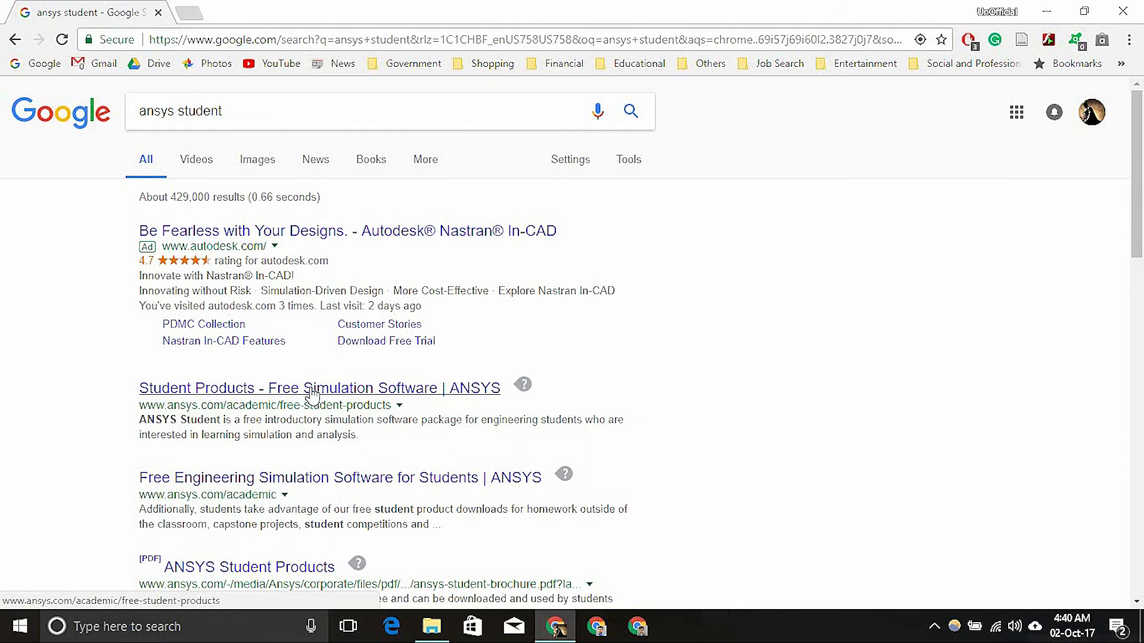
Open the ANSYS Student Products result and scroll to the ANSYS Student 18.2 download section.
click(319, 387)
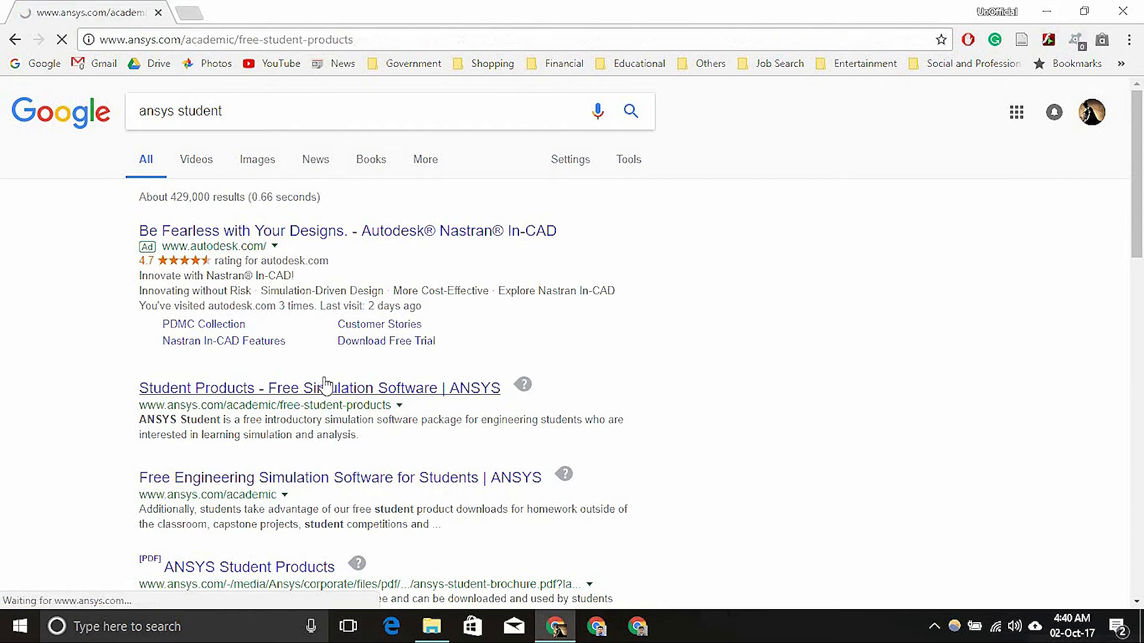
click(319, 388)
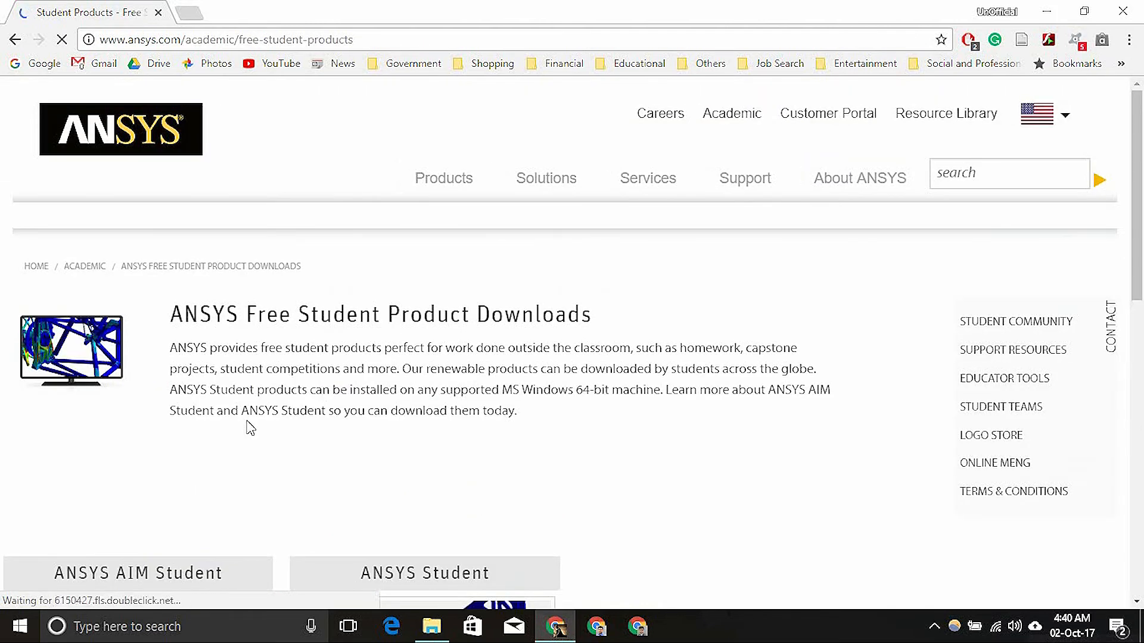
scroll(down, 3)
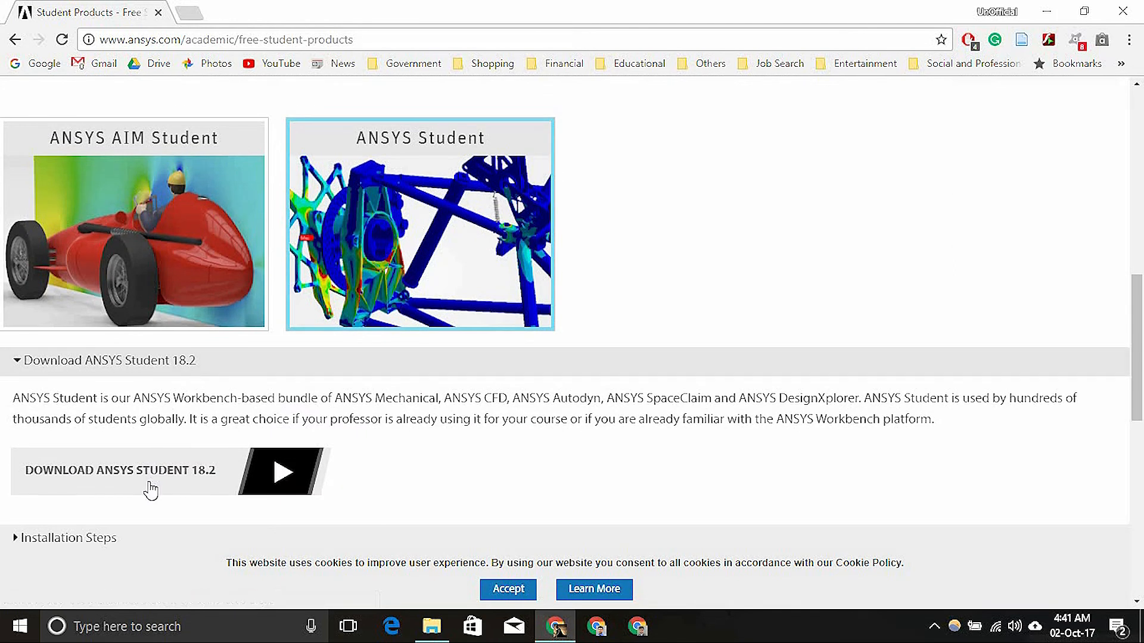
mouse_move(164, 477)
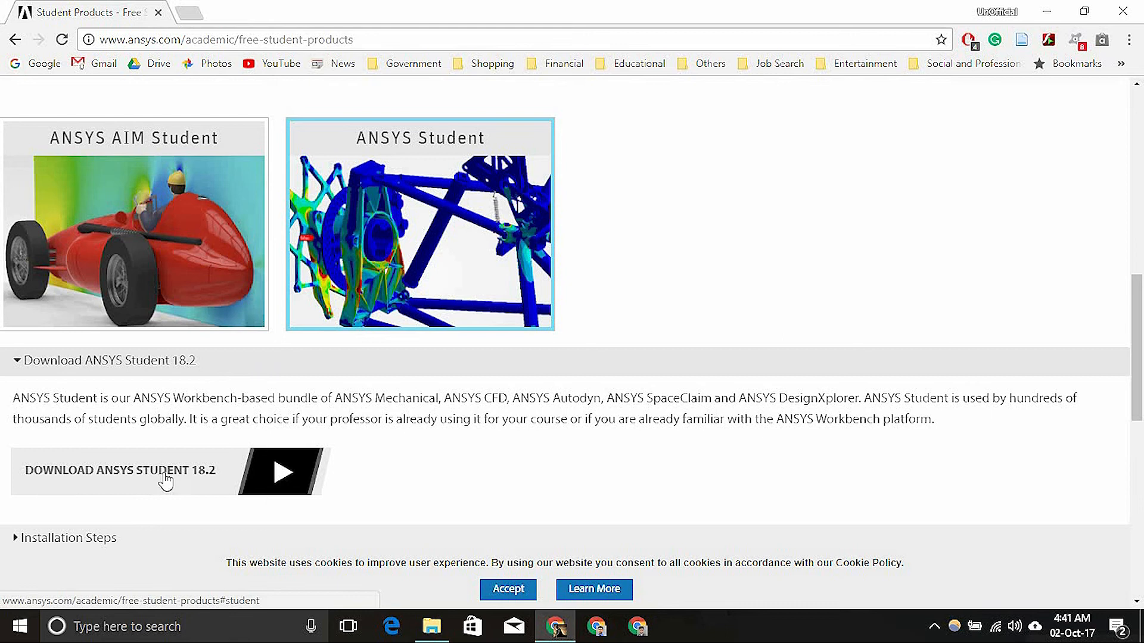
mouse_move(167, 480)
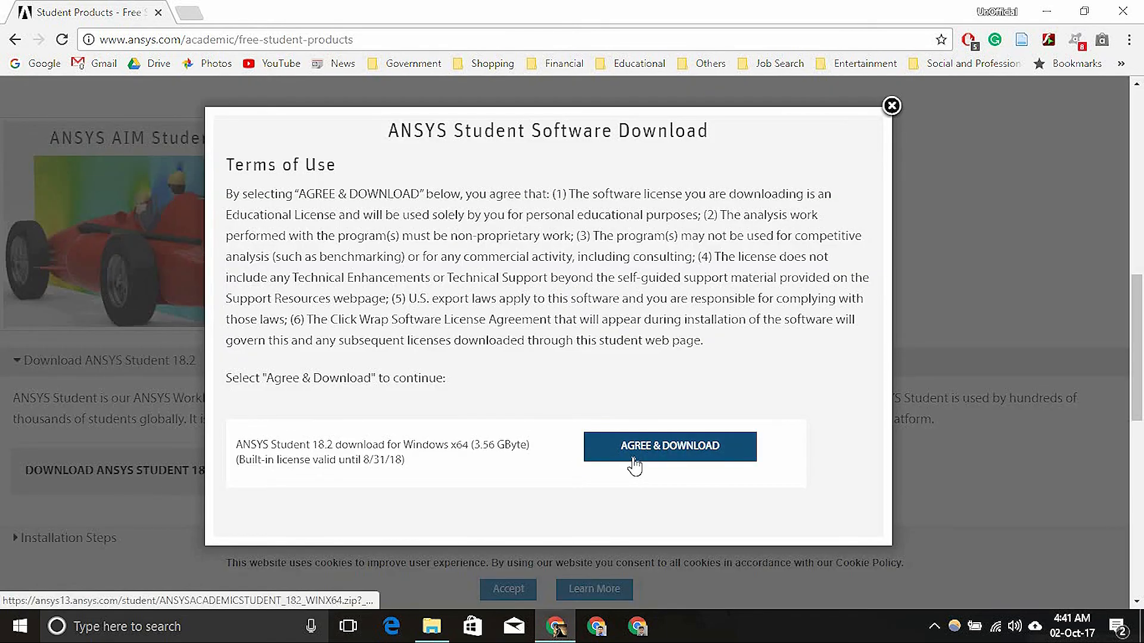
click(669, 446)
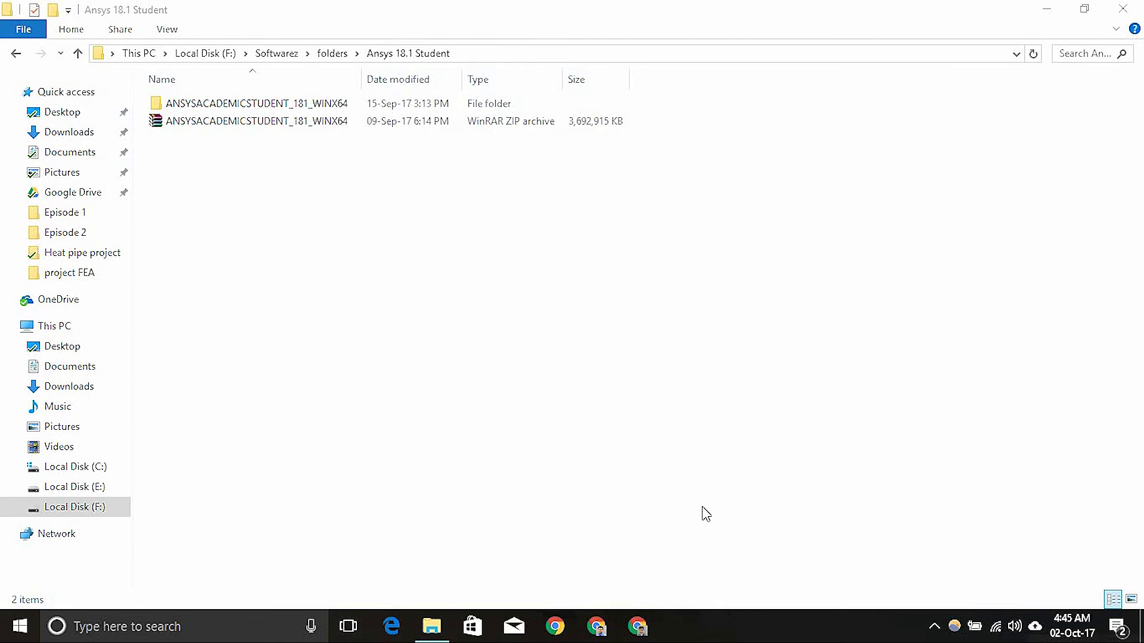
mouse_move(426, 165)
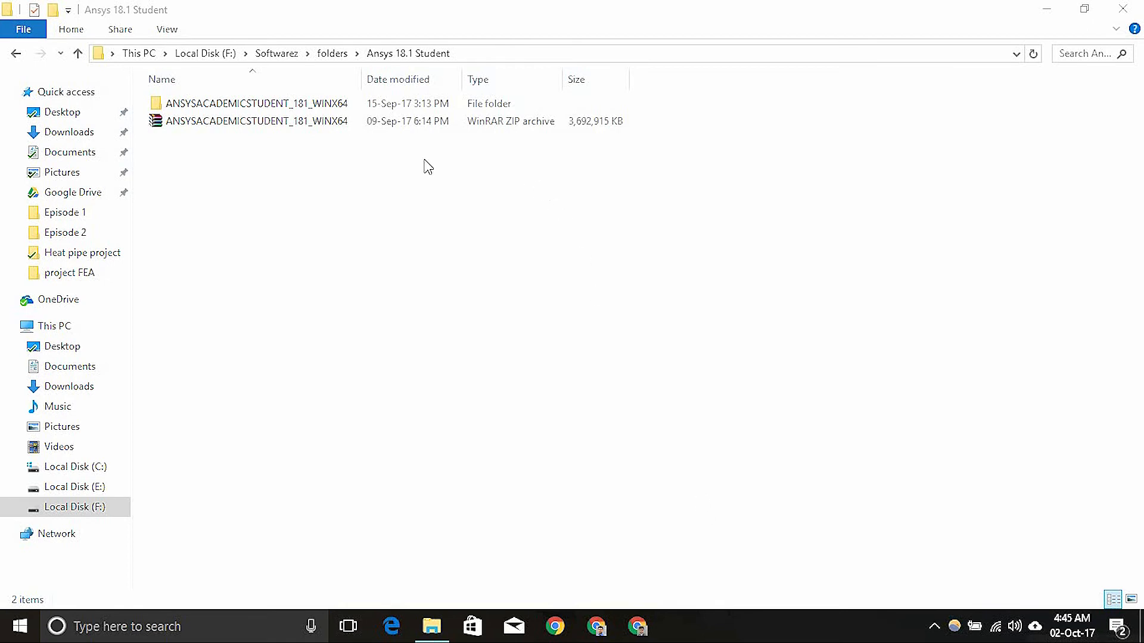
Extract the ANSYS Student zip archive here and enter the ANSYSACADEMICSTUDENT_181_WINX64 folder.
click(253, 122)
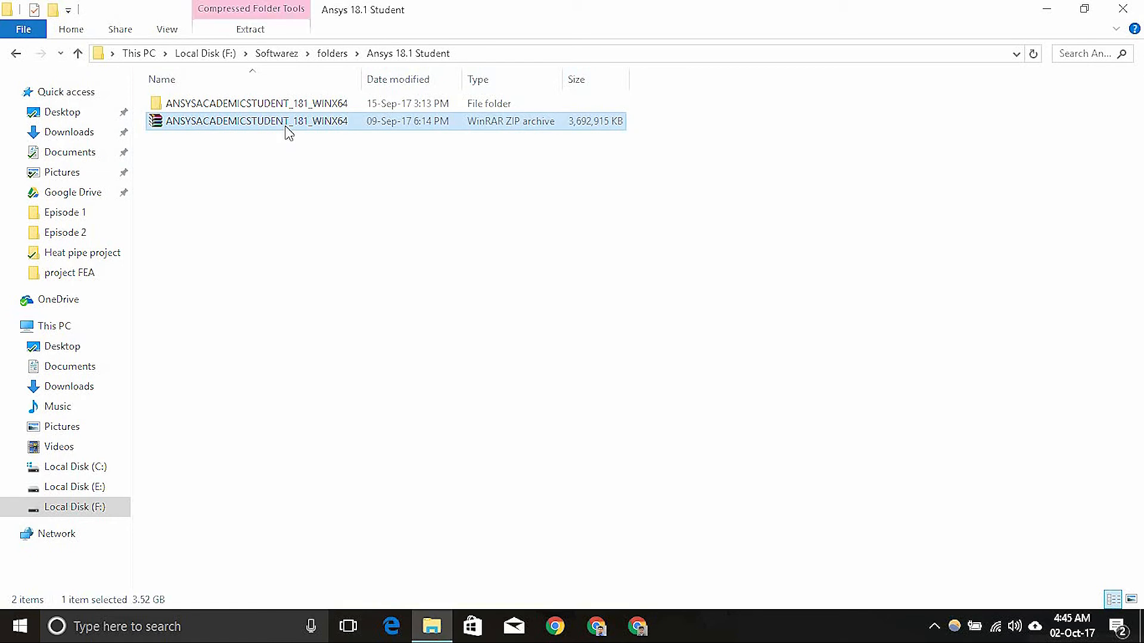
right_click(289, 124)
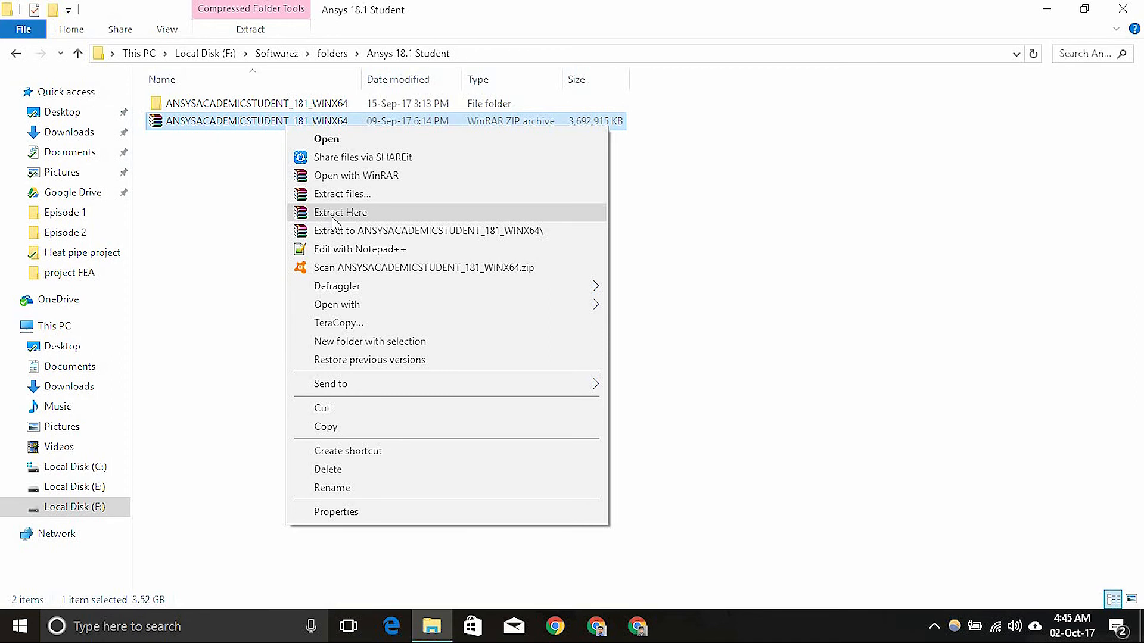
mouse_move(261, 239)
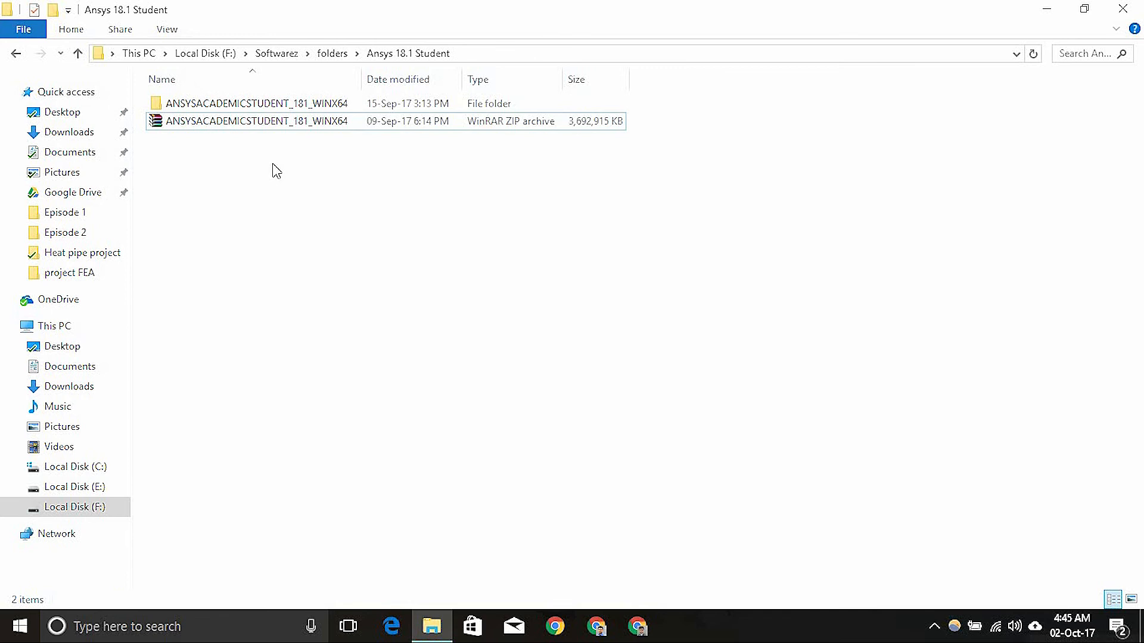
double_click(253, 102)
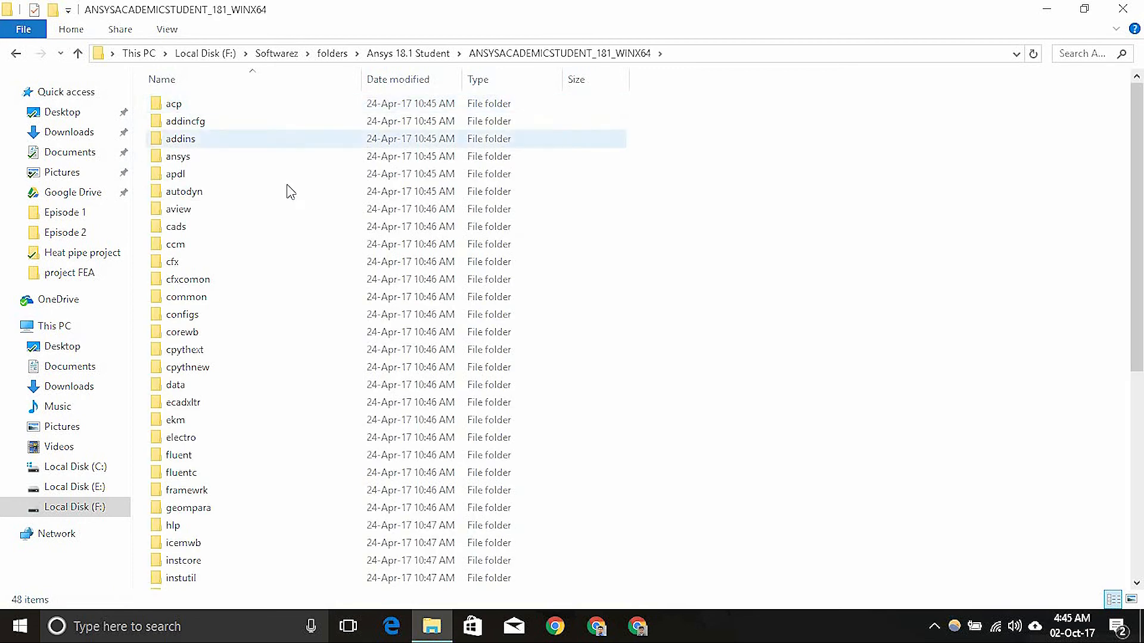
Run the setup application at the bottom of the extracted installation folder.
scroll(down, 3)
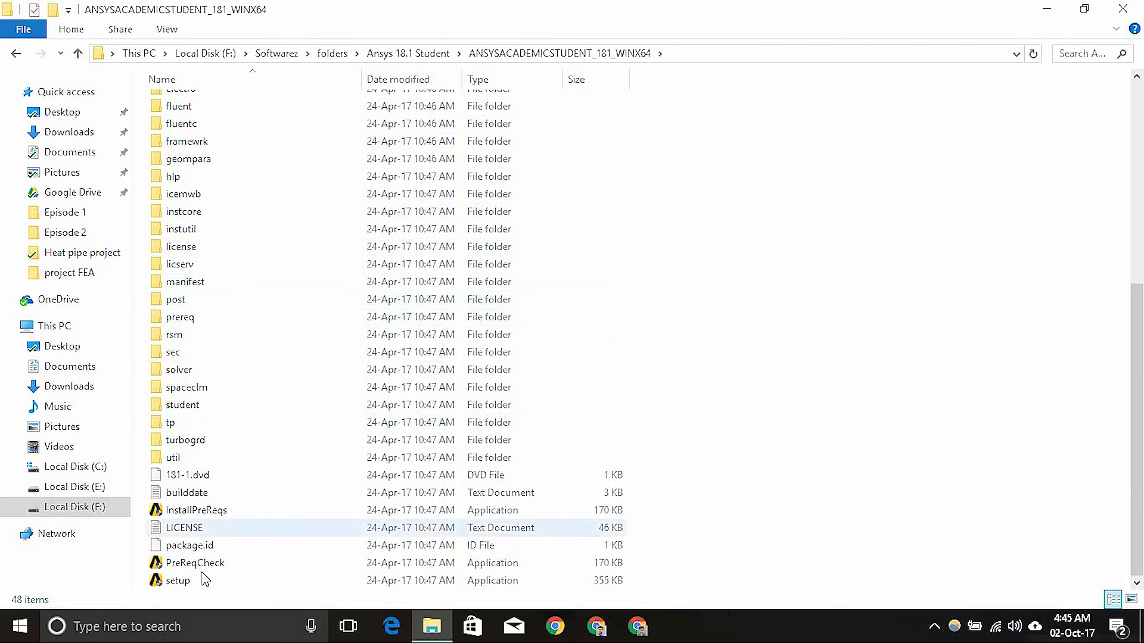
click(177, 581)
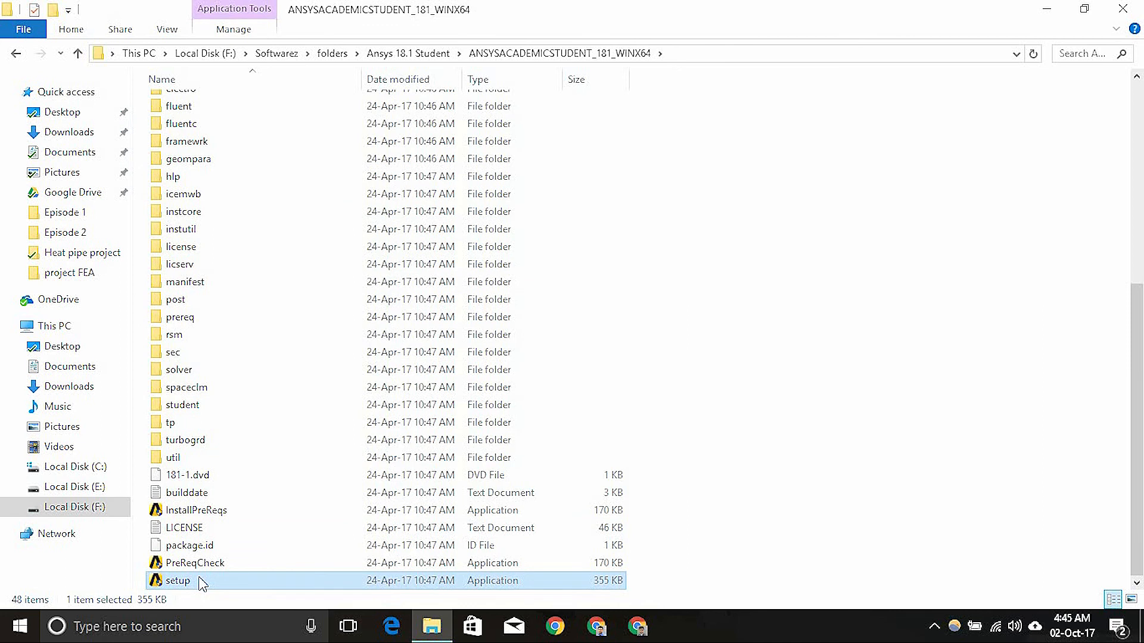
right_click(177, 580)
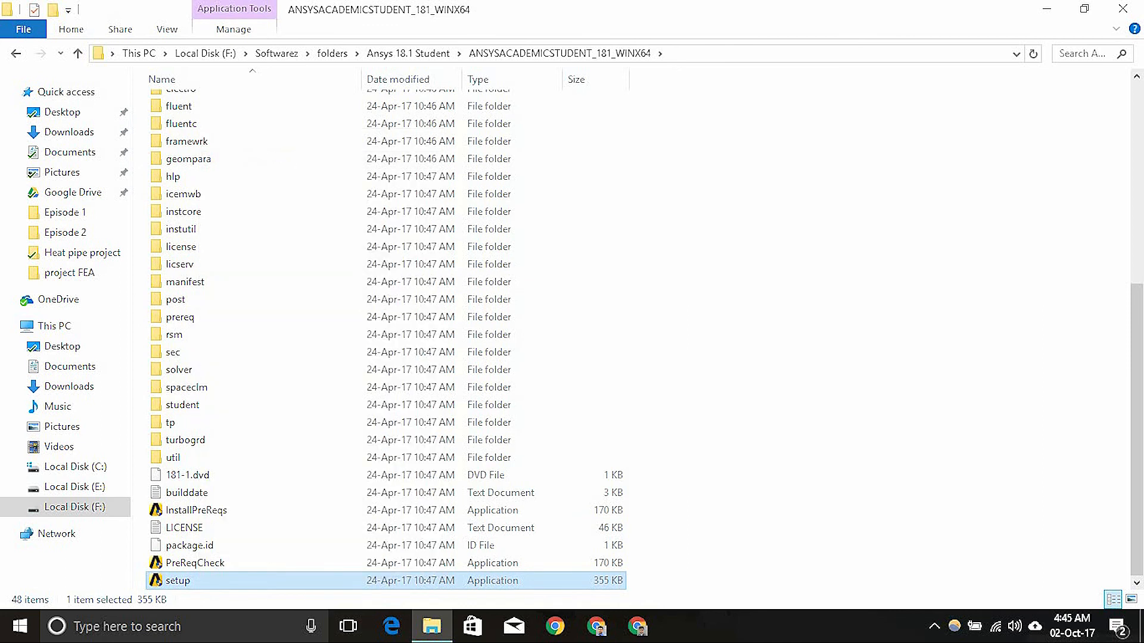
double_click(176, 580)
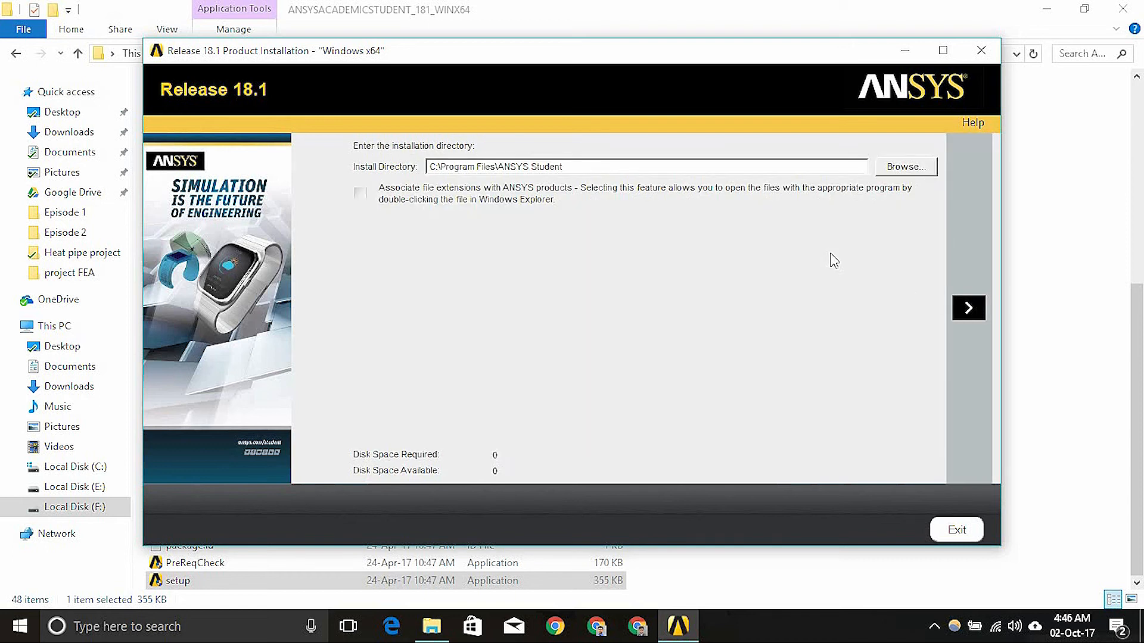
Tick 'Associate file extensions with ANSYS products', keep C:\Program Files\ANSYS Student, and proceed with installation.
click(360, 195)
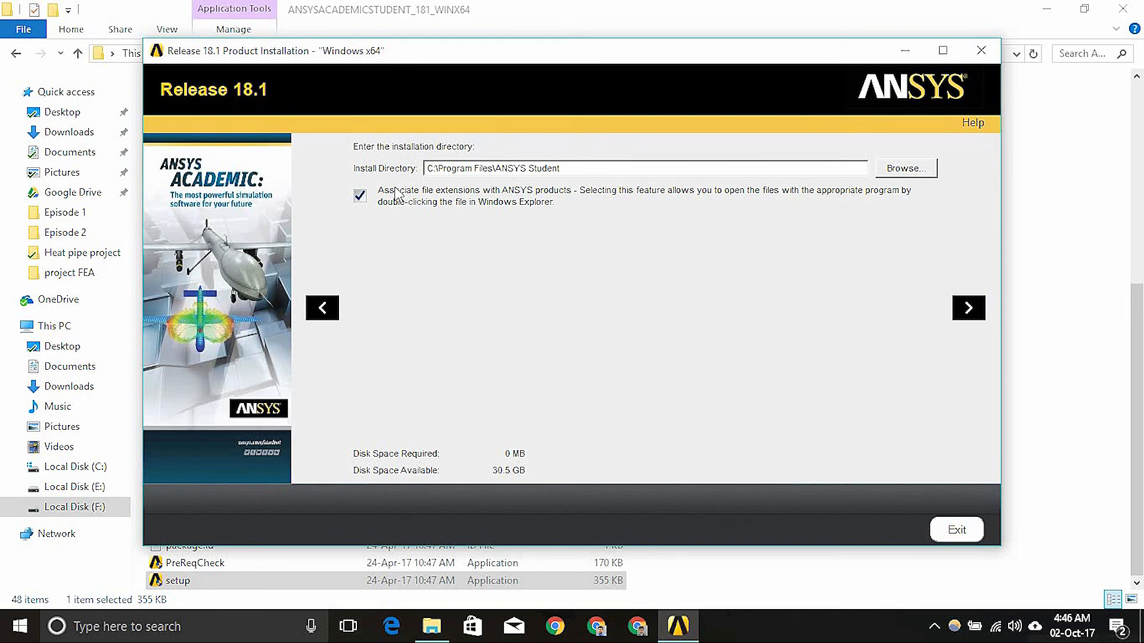
mouse_move(396, 203)
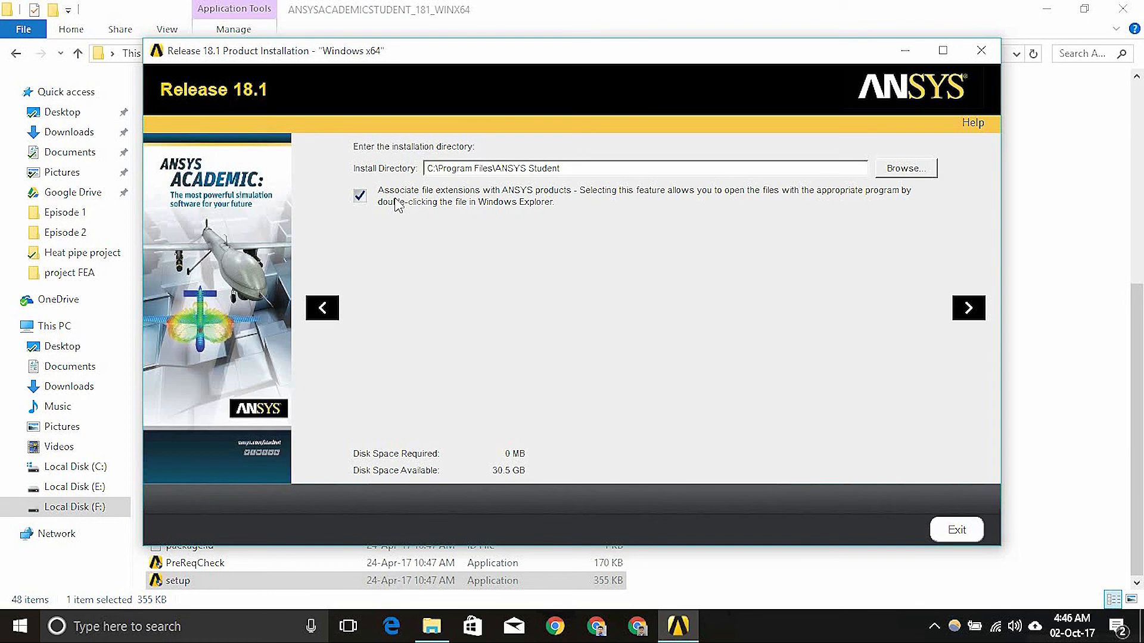
mouse_move(400, 206)
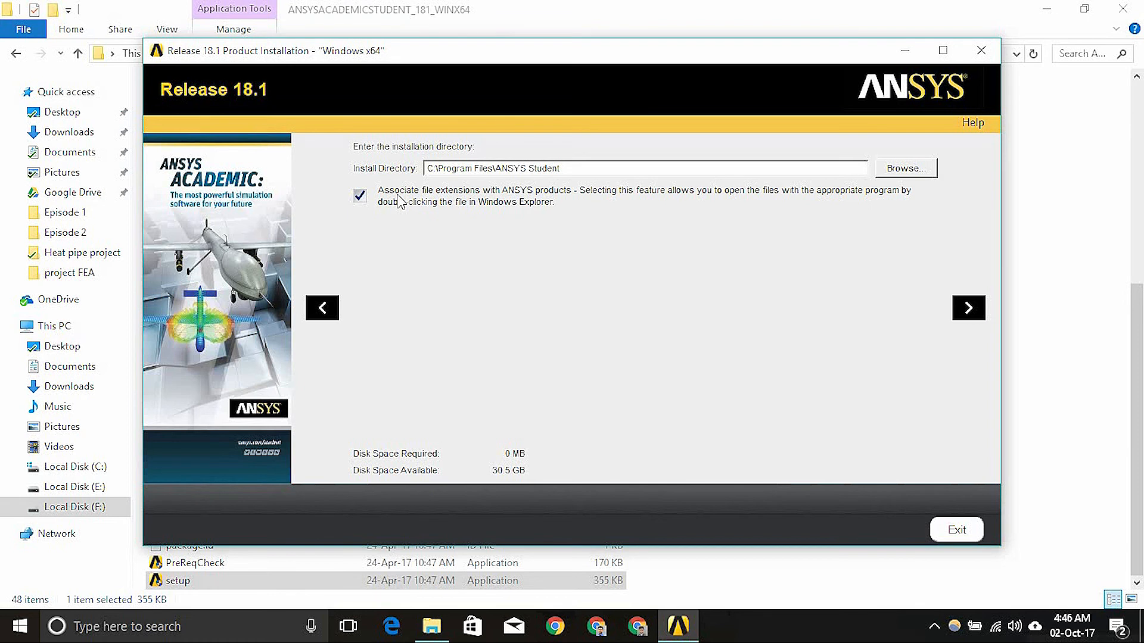
mouse_move(407, 261)
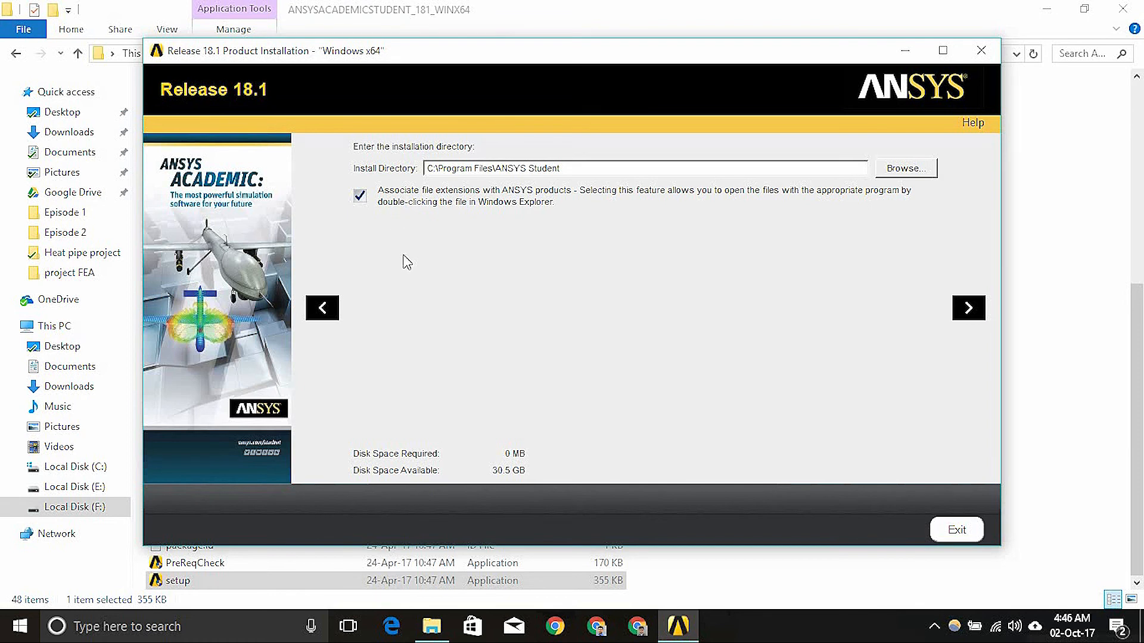
mouse_move(410, 258)
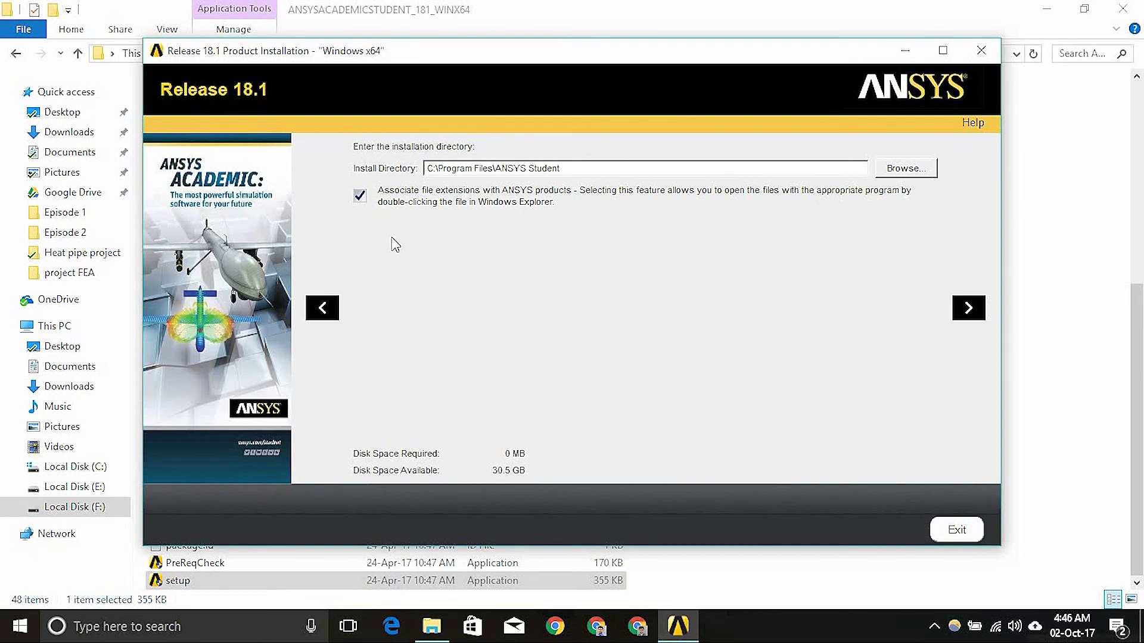
click(967, 308)
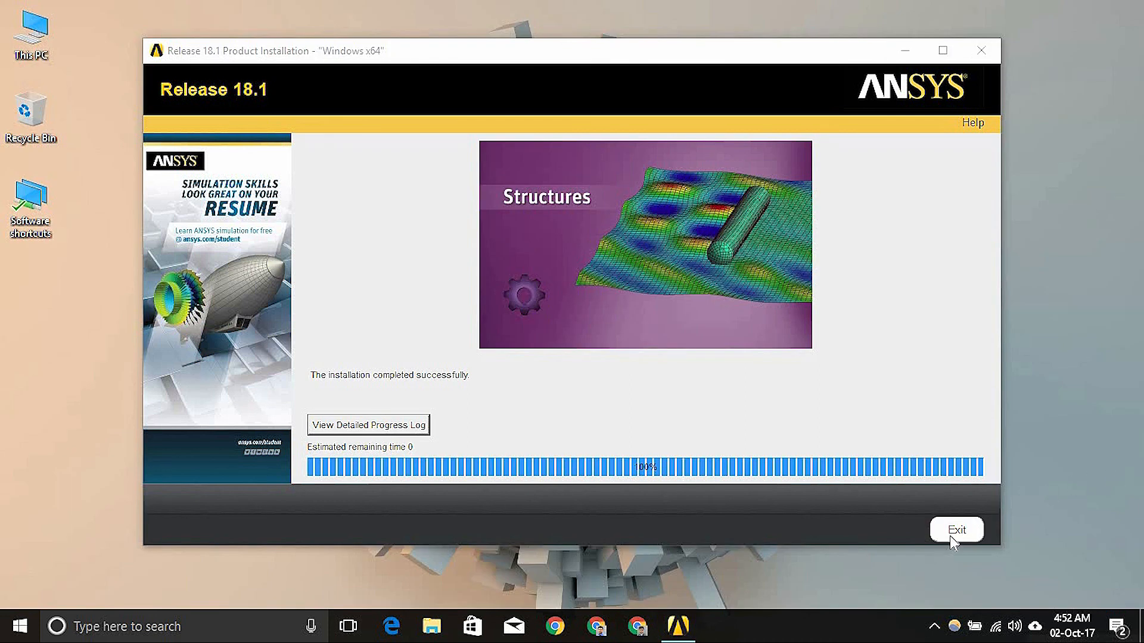
Exit the installer after the installation reports 100% completed successfully.
click(955, 529)
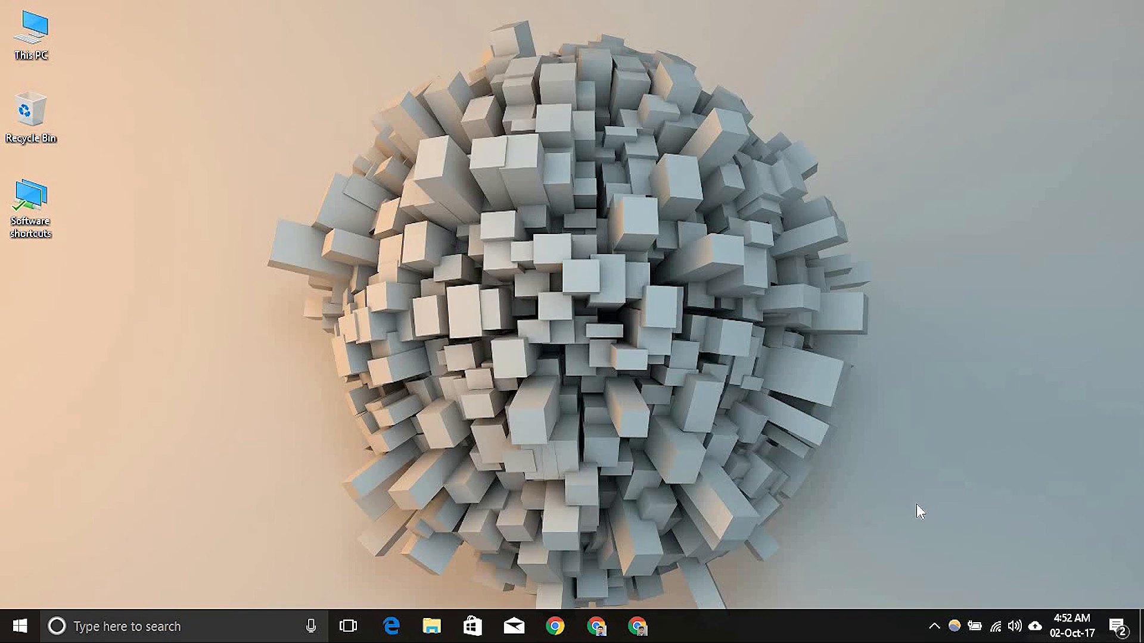